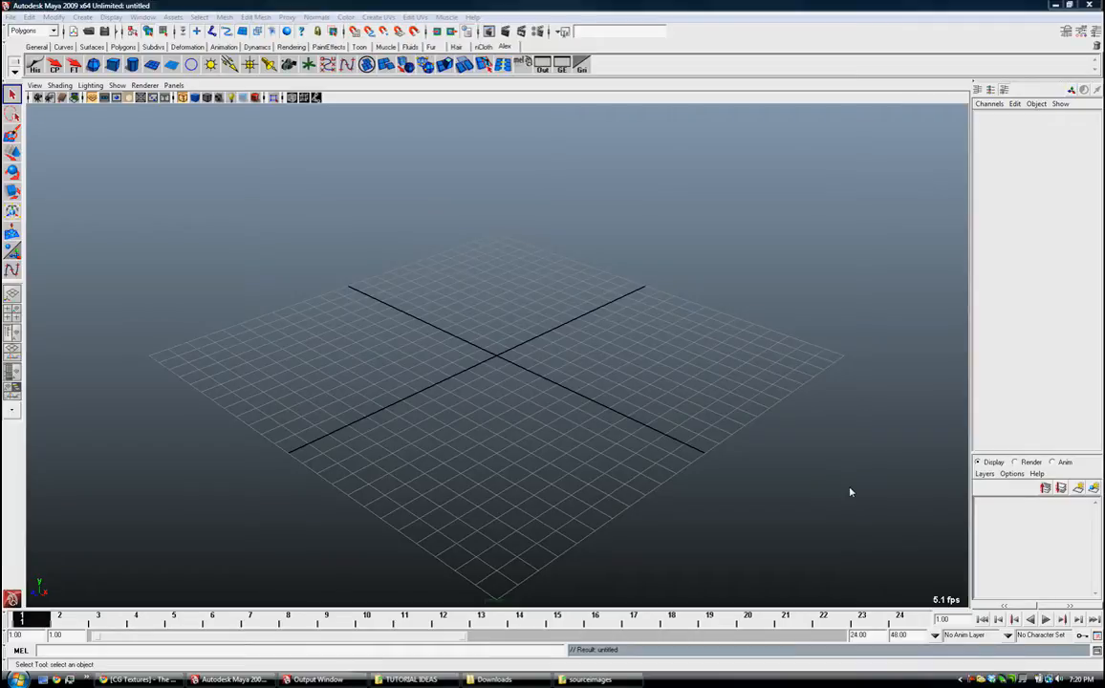
pyautogui.moveTo(523, 362)
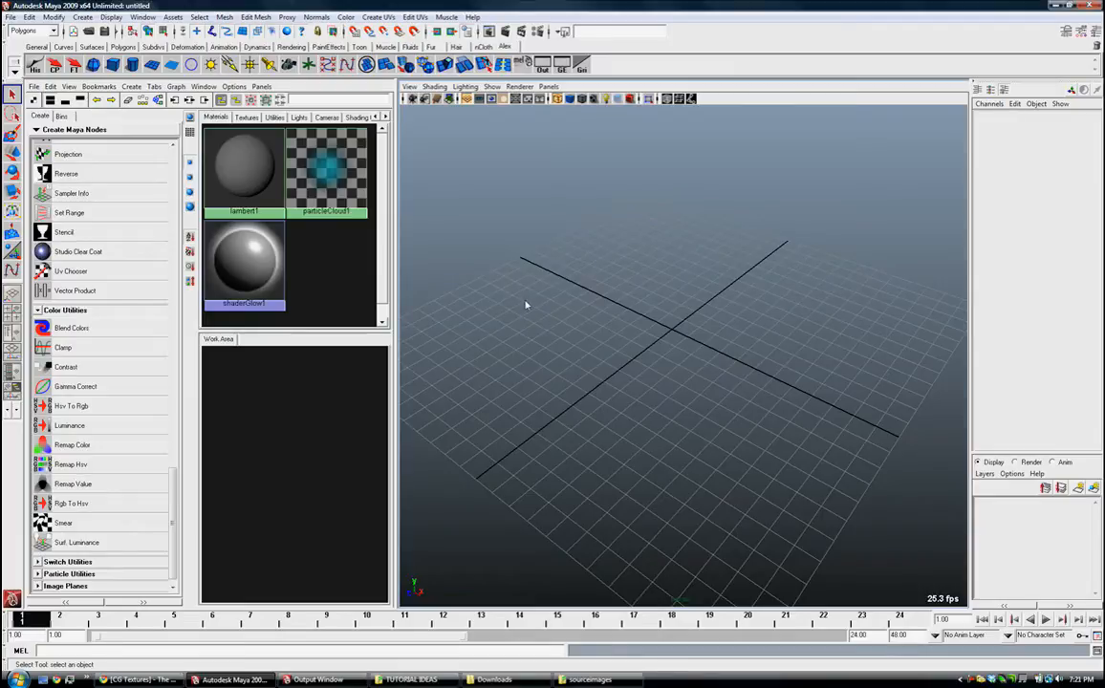
pyautogui.moveTo(504, 242)
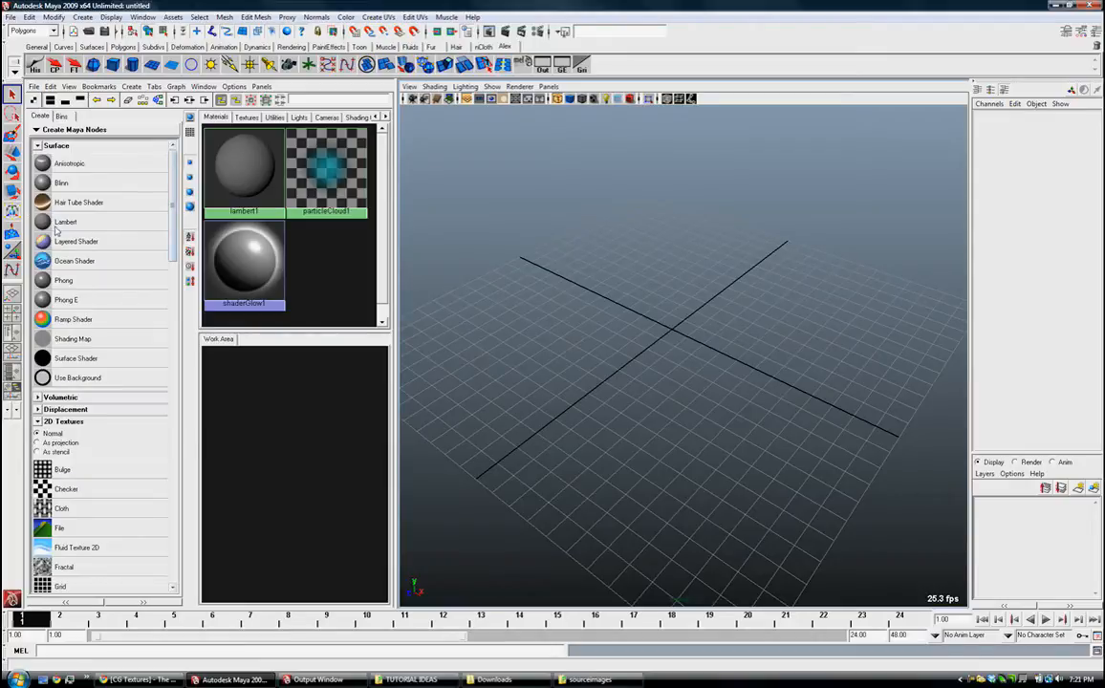
# Step: Create a Lambert material, lambert2, and inspect its attributes before scrolling to Color Utilities
pyautogui.click(65, 221)
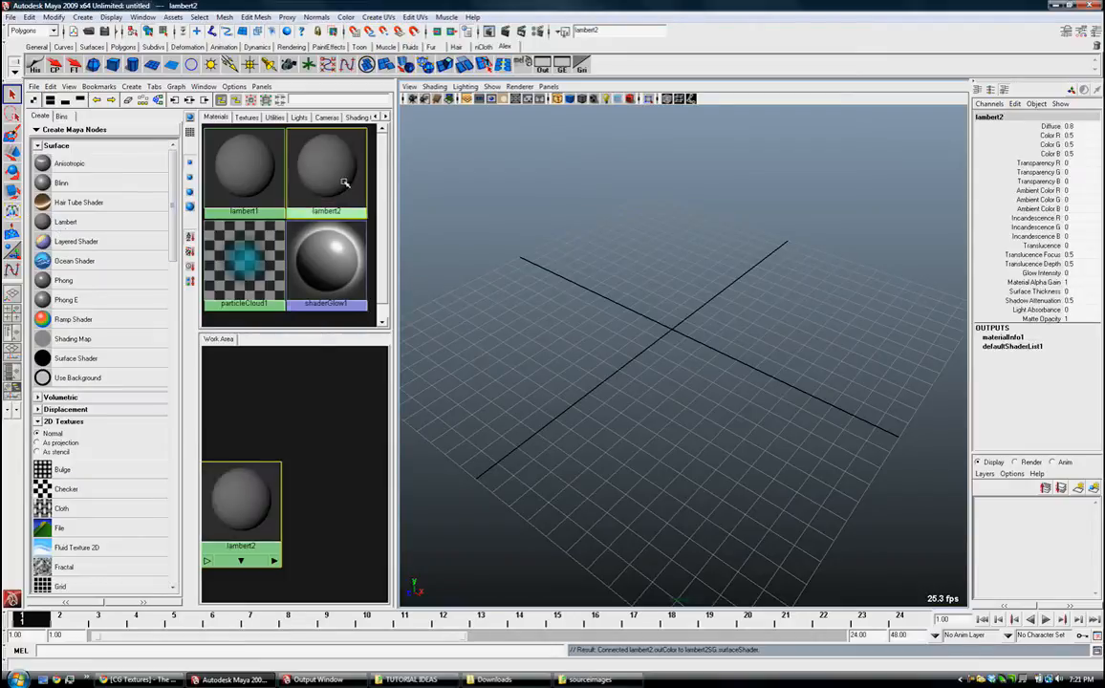
pyautogui.doubleClick(327, 168)
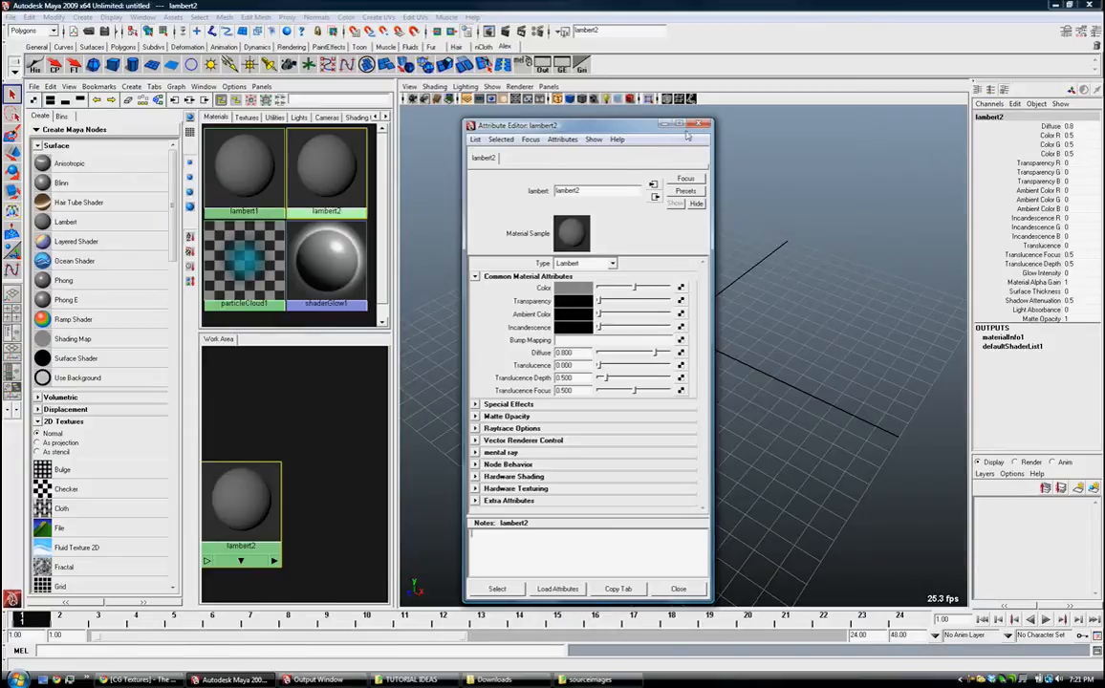
pyautogui.click(679, 588)
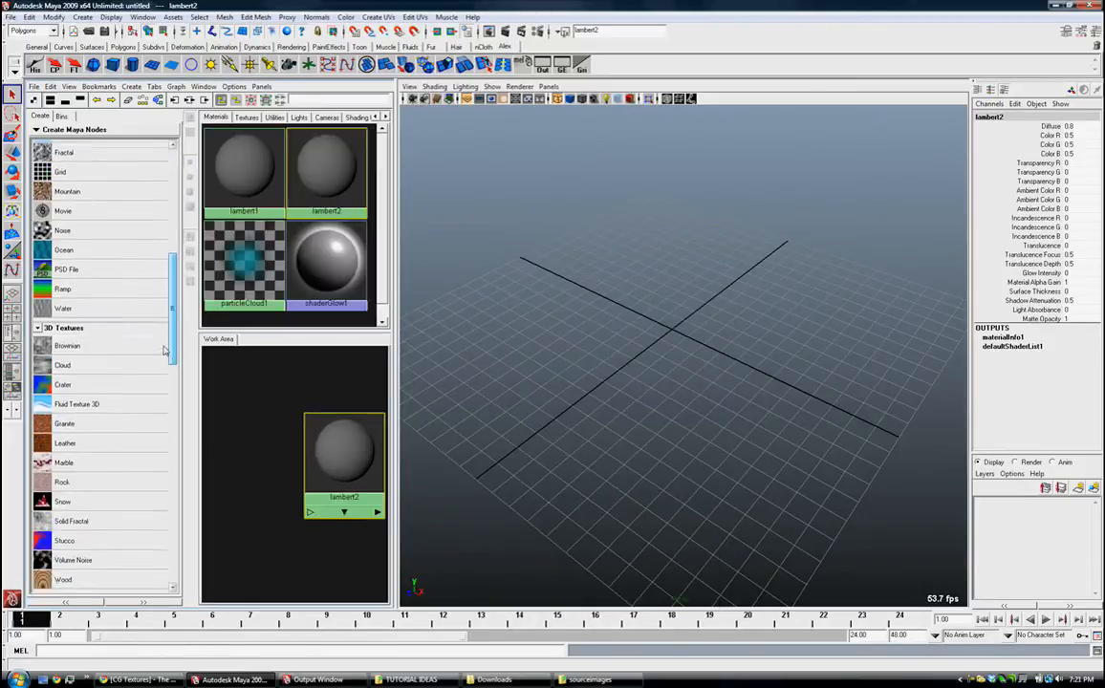
pyautogui.scroll(-3)
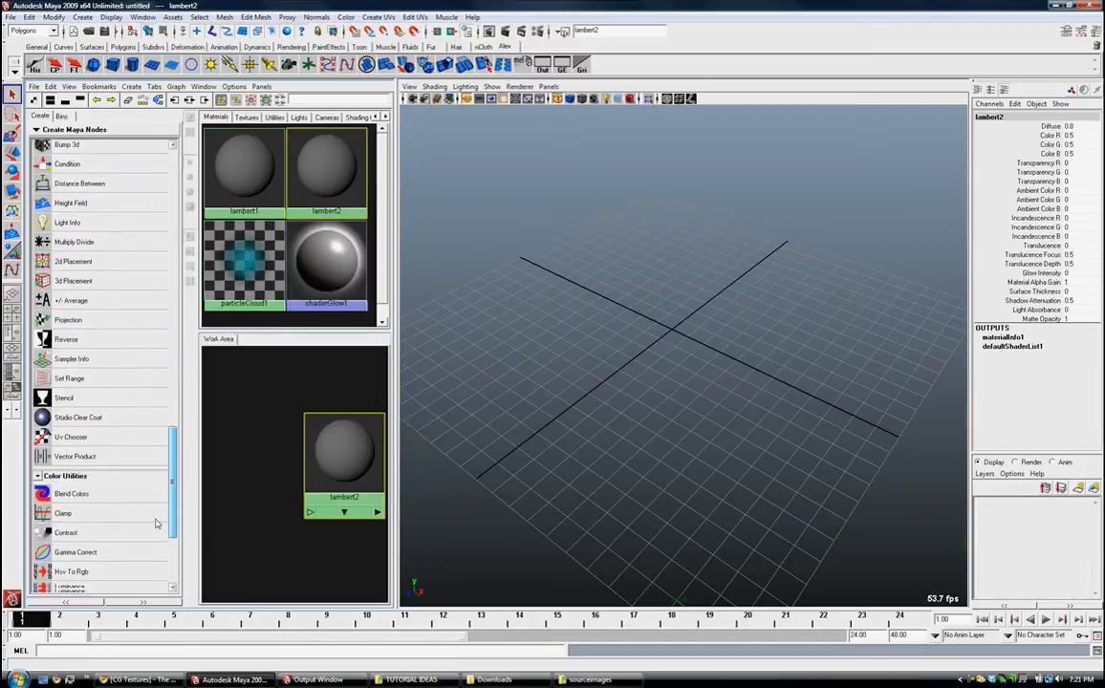
pyautogui.scroll(-3)
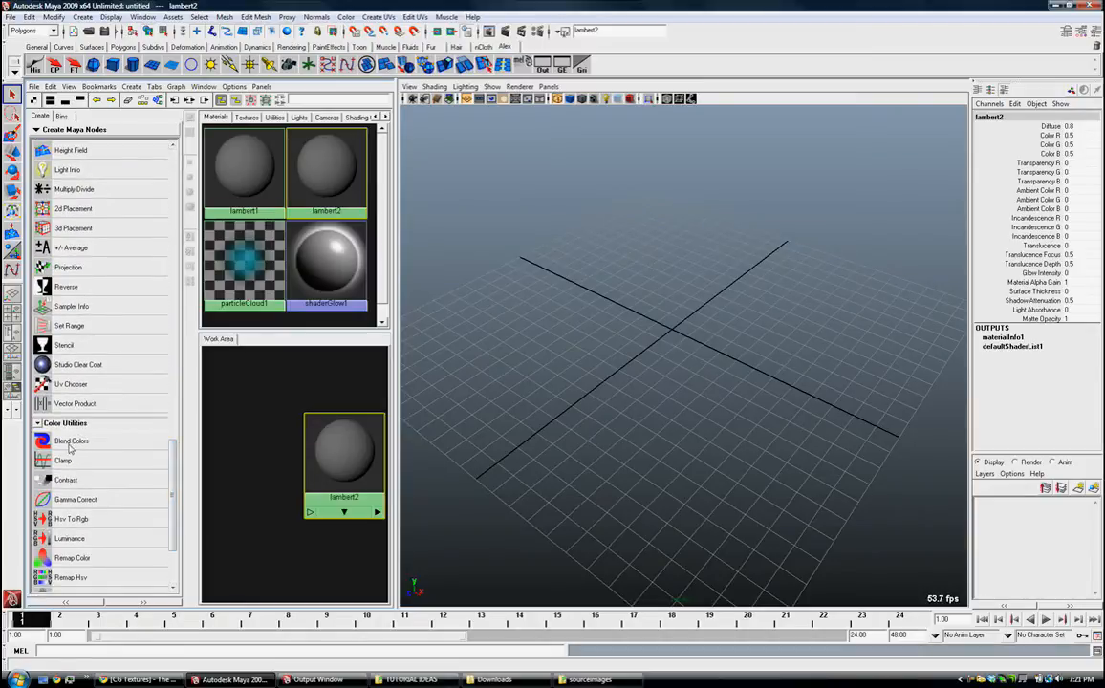
pyautogui.moveTo(115, 443)
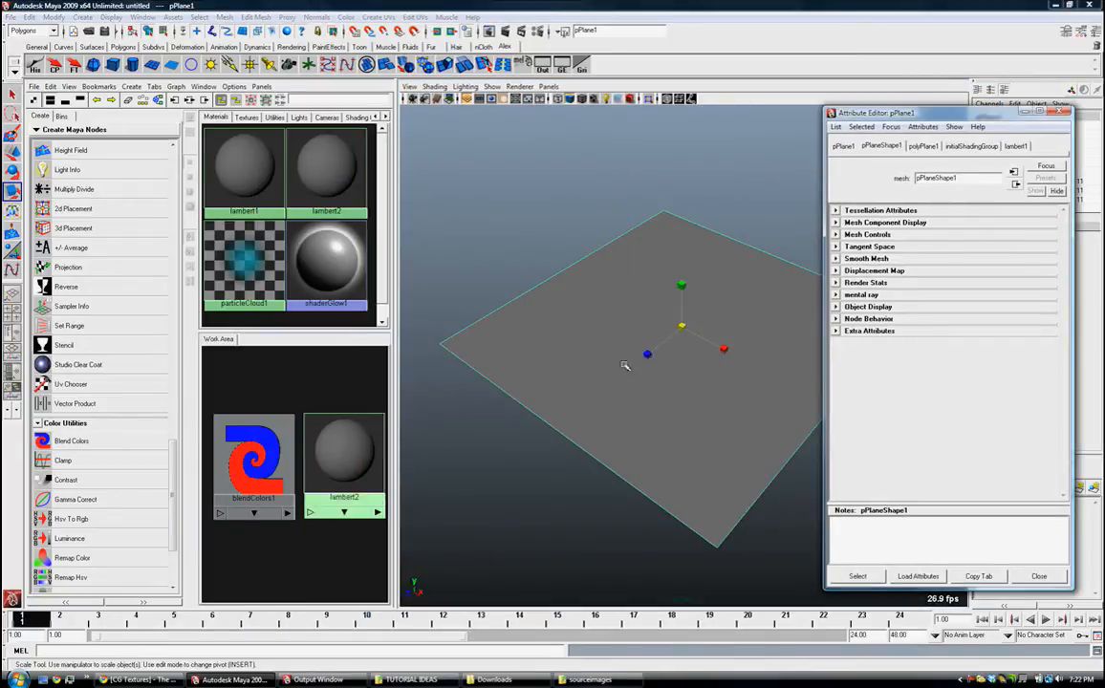
# Step: Connect blendColors1 into lambert2's Color attribute, turning the plane purple
pyautogui.click(254, 454)
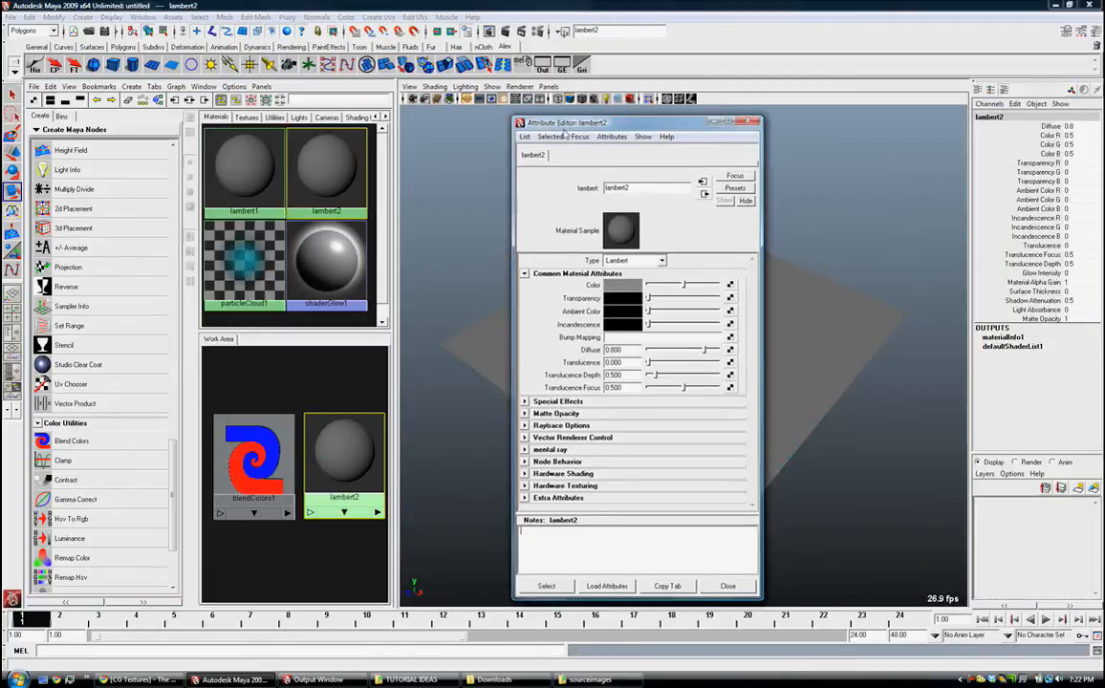
pyautogui.moveTo(631, 122); pyautogui.dragTo(564, 129)
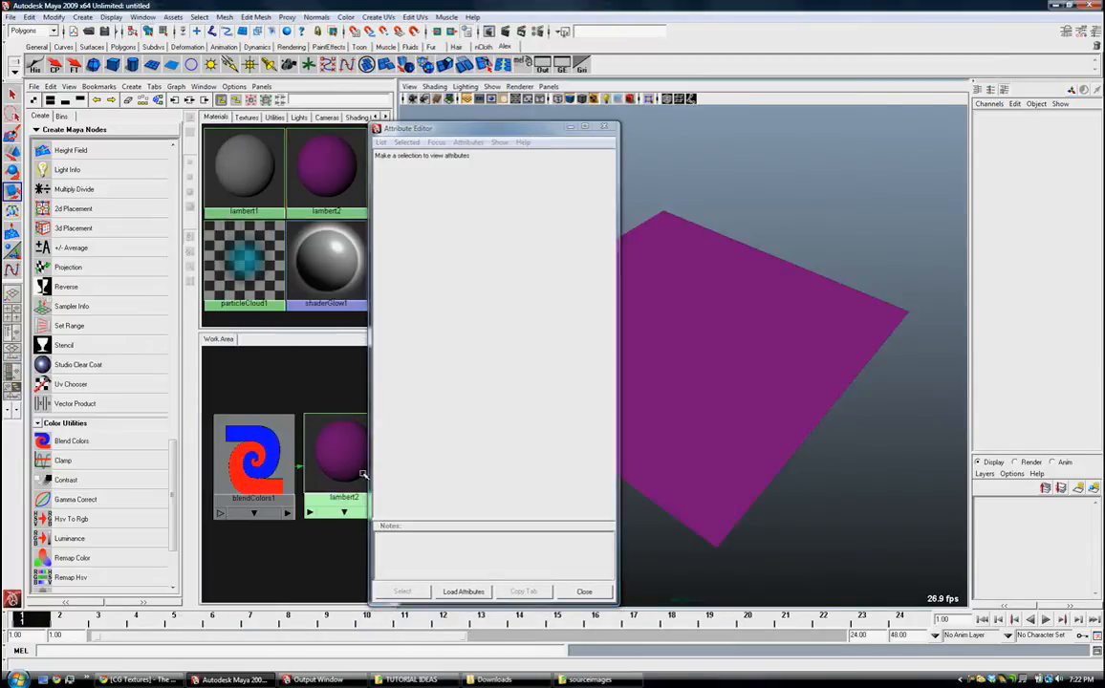
# Step: Adjust blendColors1's red first colour, darkening its brightness
pyautogui.click(253, 454)
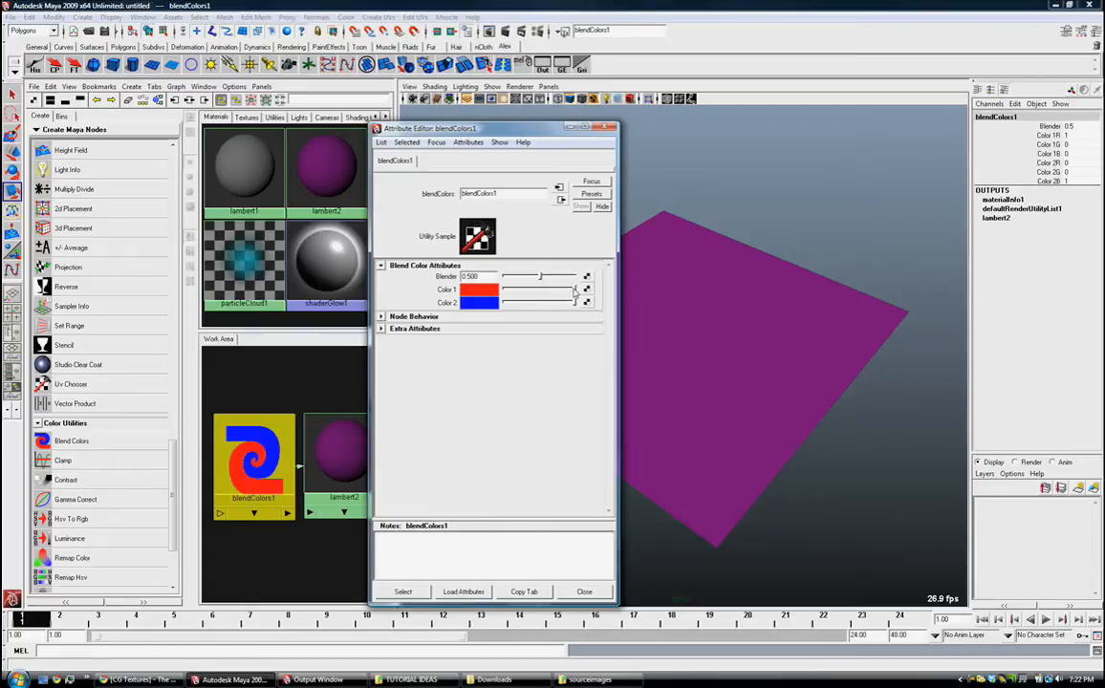
pyautogui.moveTo(564, 289); pyautogui.dragTo(545, 290)
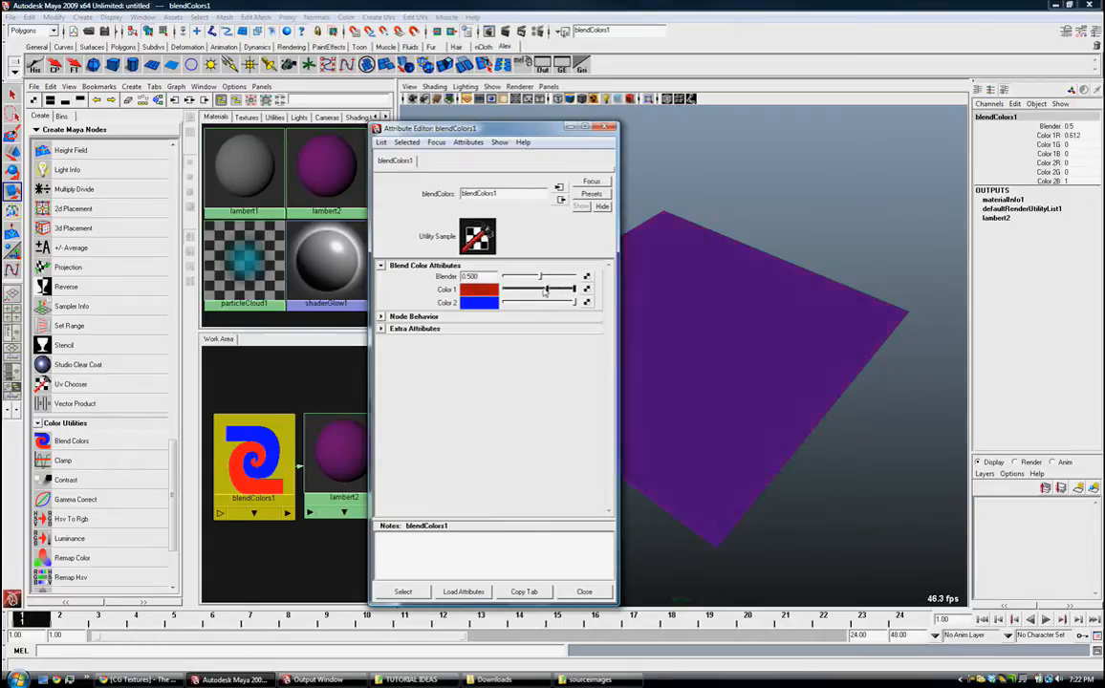
pyautogui.moveTo(546, 289); pyautogui.dragTo(530, 290)
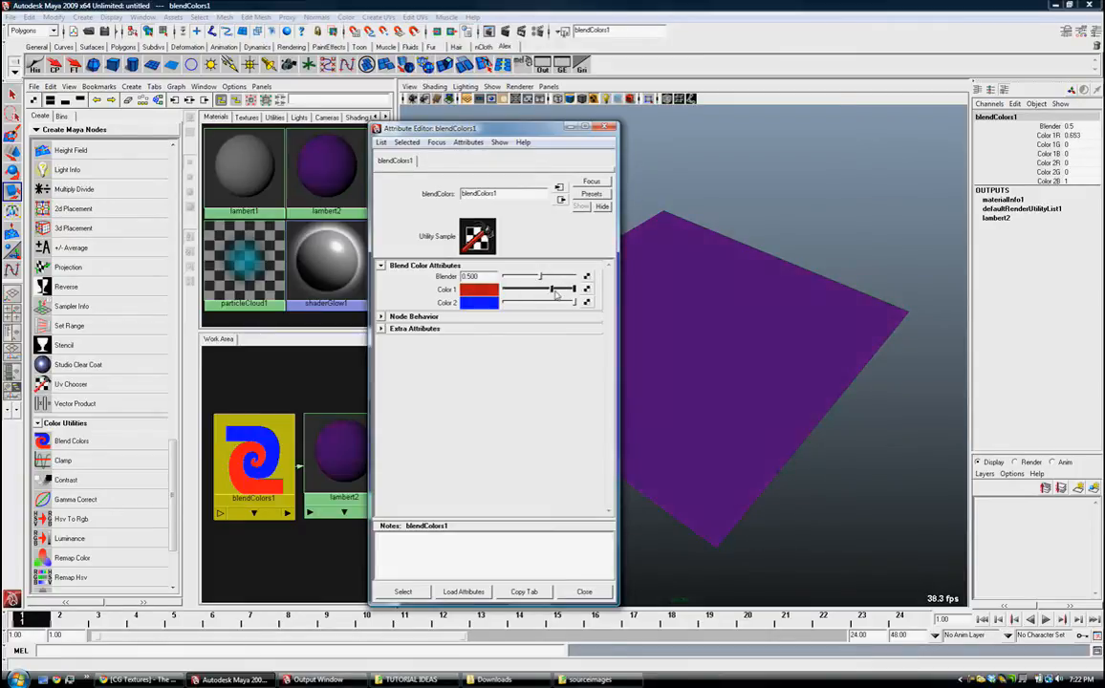
pyautogui.click(481, 289)
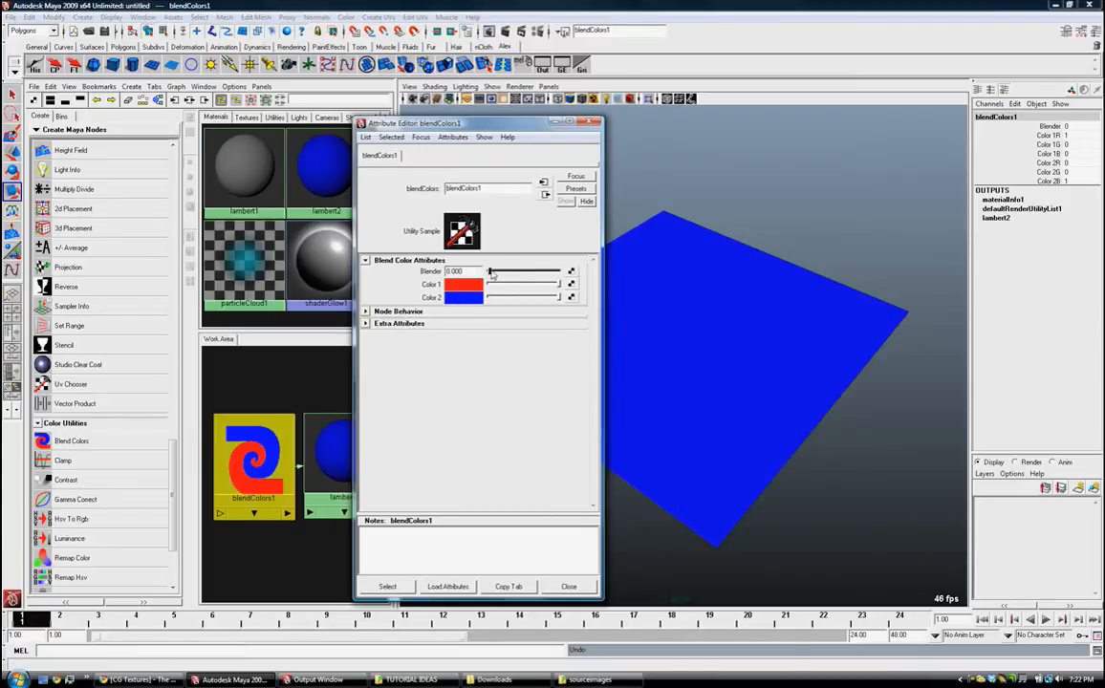
# Step: Set the Blender value to about 0.6 for a reddish-purple mix
pyautogui.moveTo(491, 271); pyautogui.dragTo(559, 271)
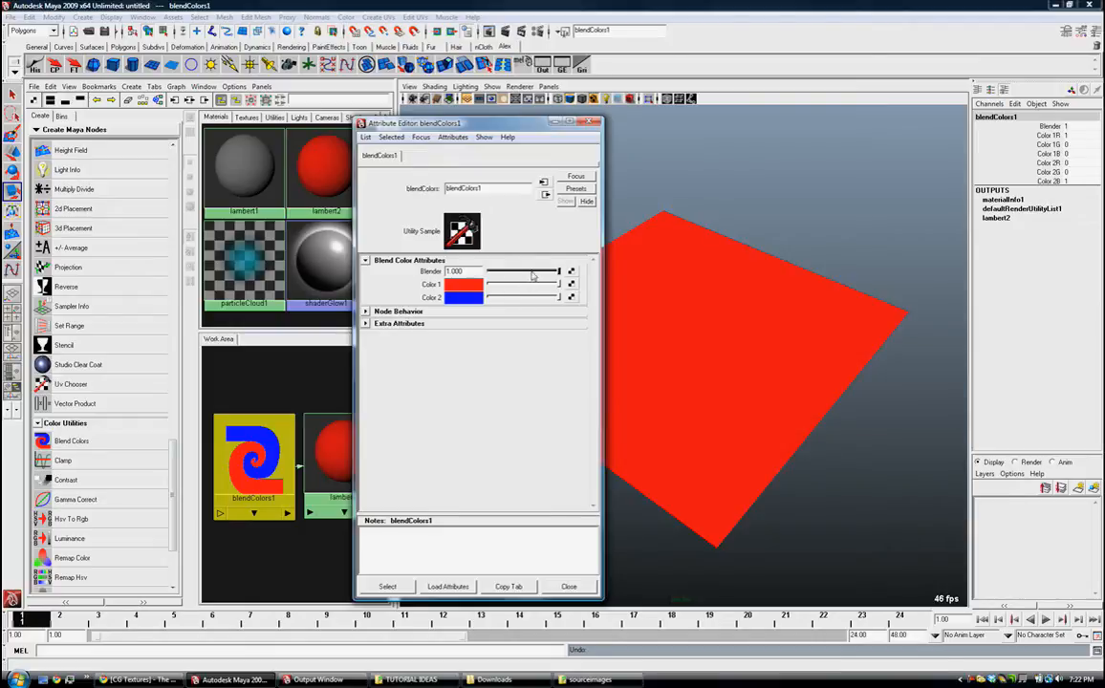
pyautogui.moveTo(559, 272); pyautogui.dragTo(536, 271)
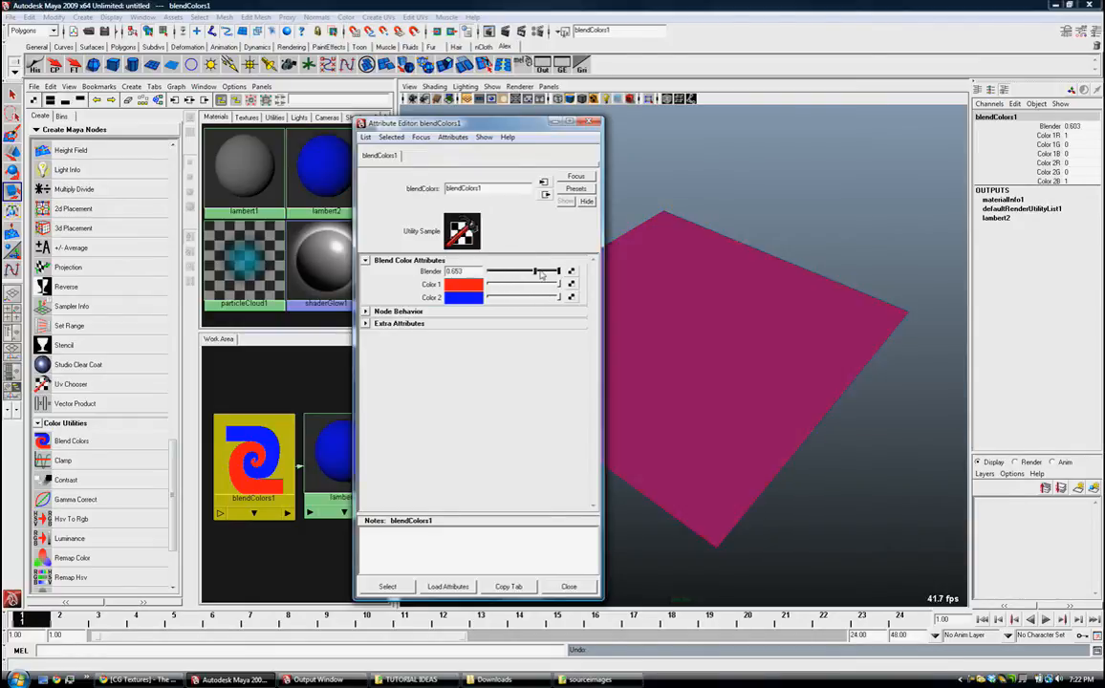
pyautogui.moveTo(535, 272); pyautogui.dragTo(486, 271)
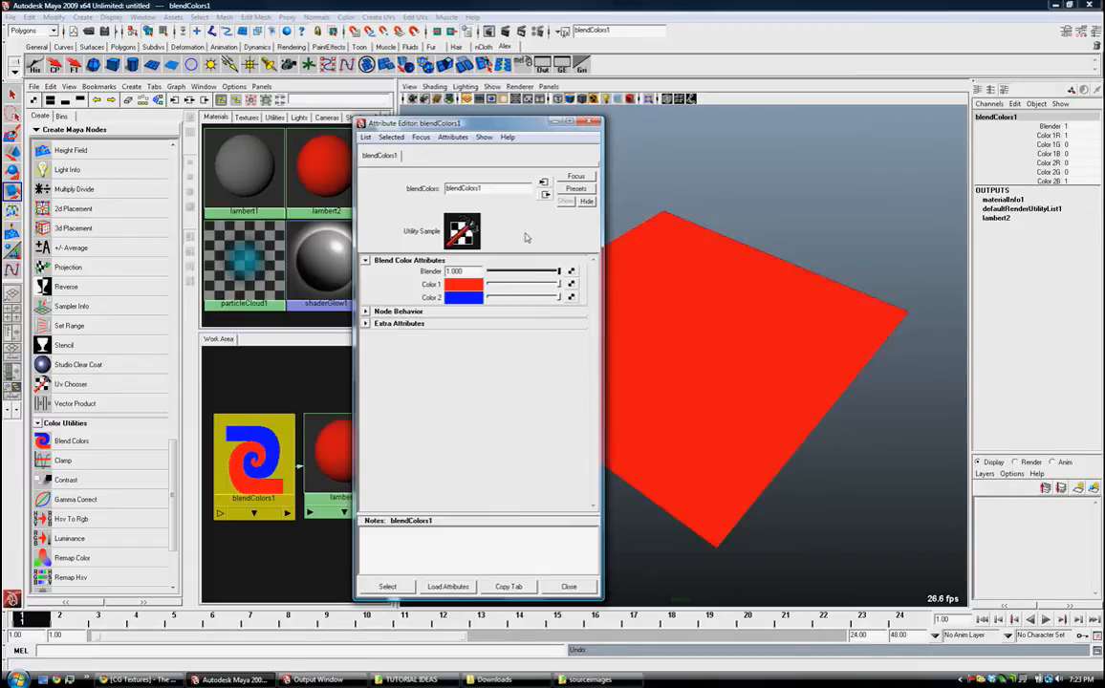
pyautogui.moveTo(549, 272); pyautogui.dragTo(531, 272)
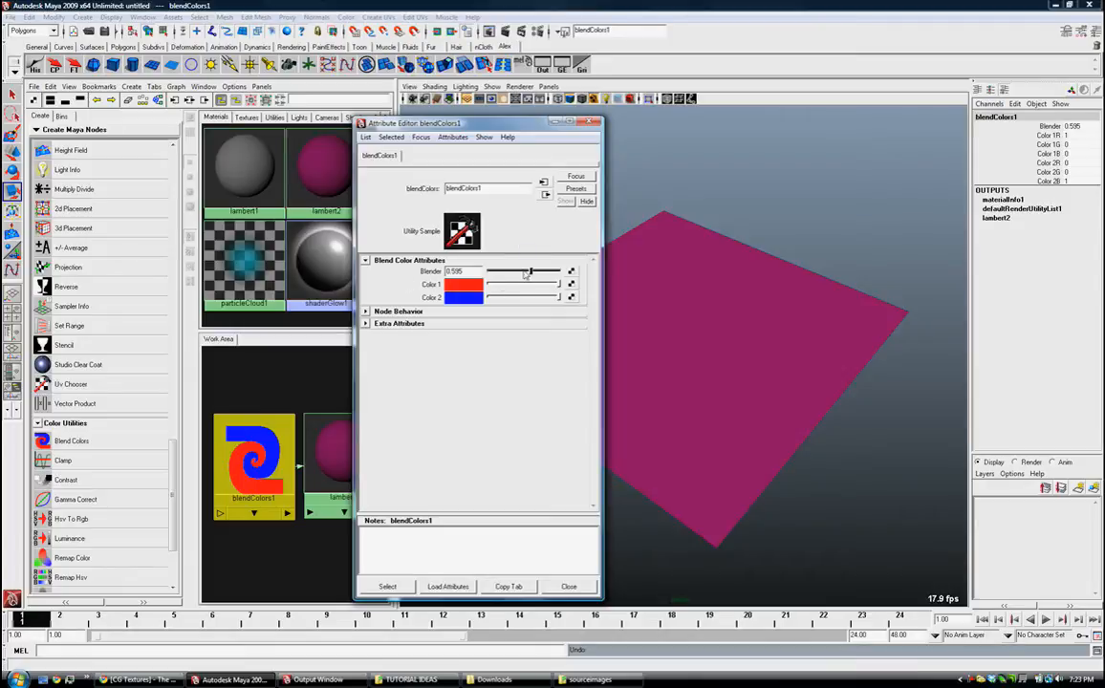
pyautogui.moveTo(521, 274)
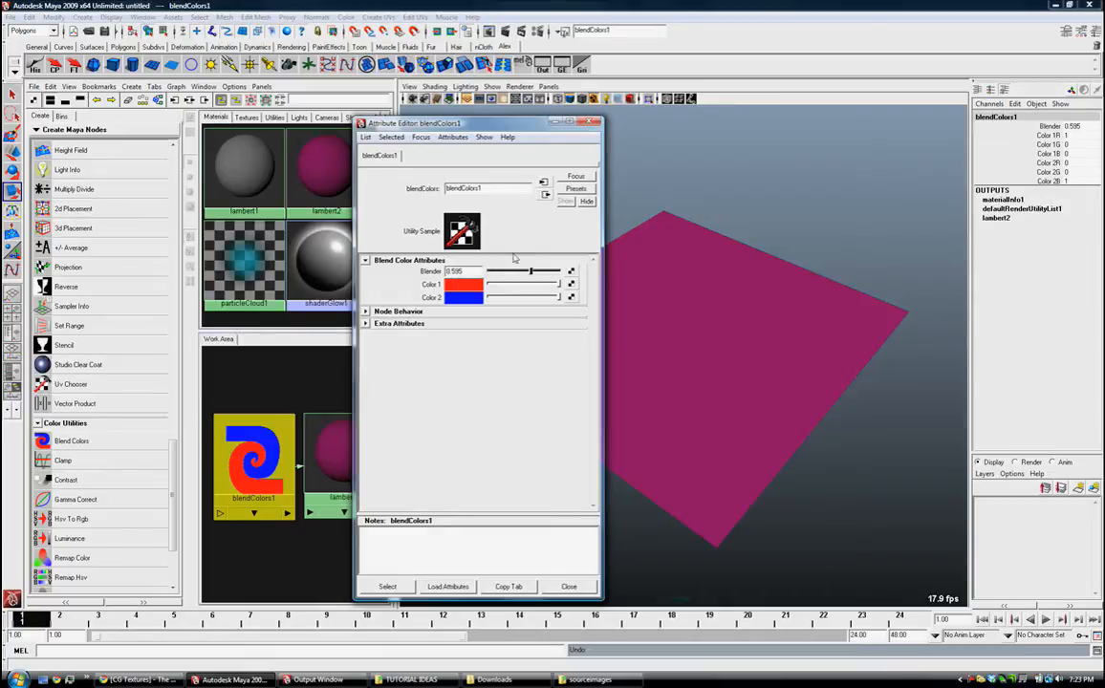
pyautogui.moveTo(502, 263)
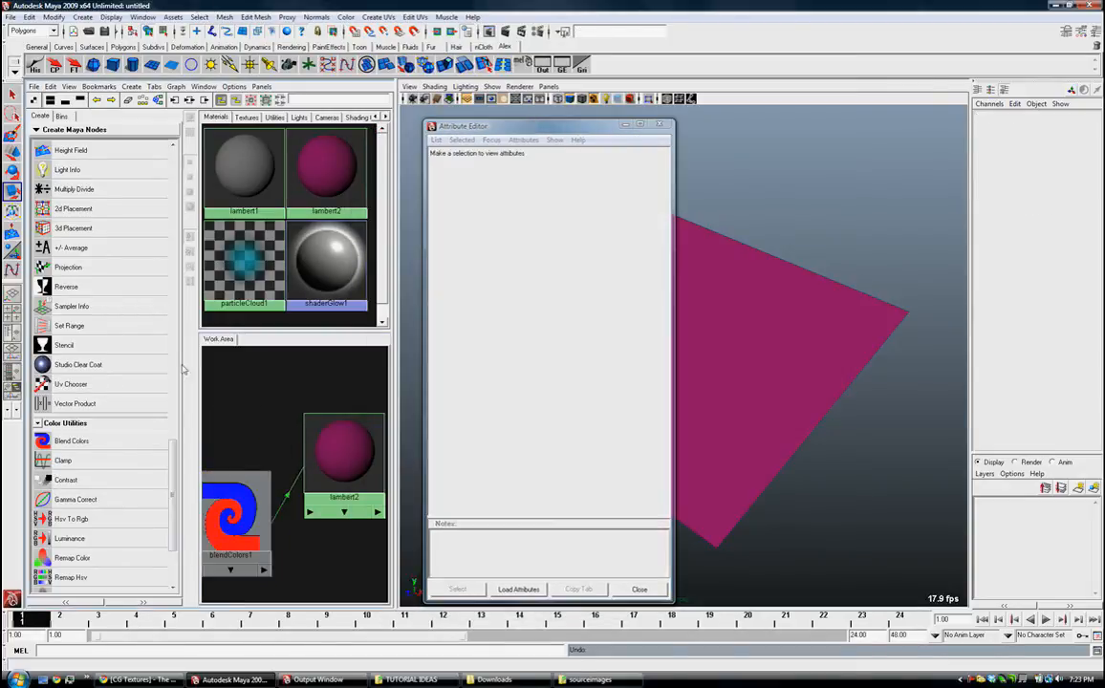
# Step: Create a file1 texture feeding blendColors1, set Filter Type Off, and browse for an image
pyautogui.scroll(-3)
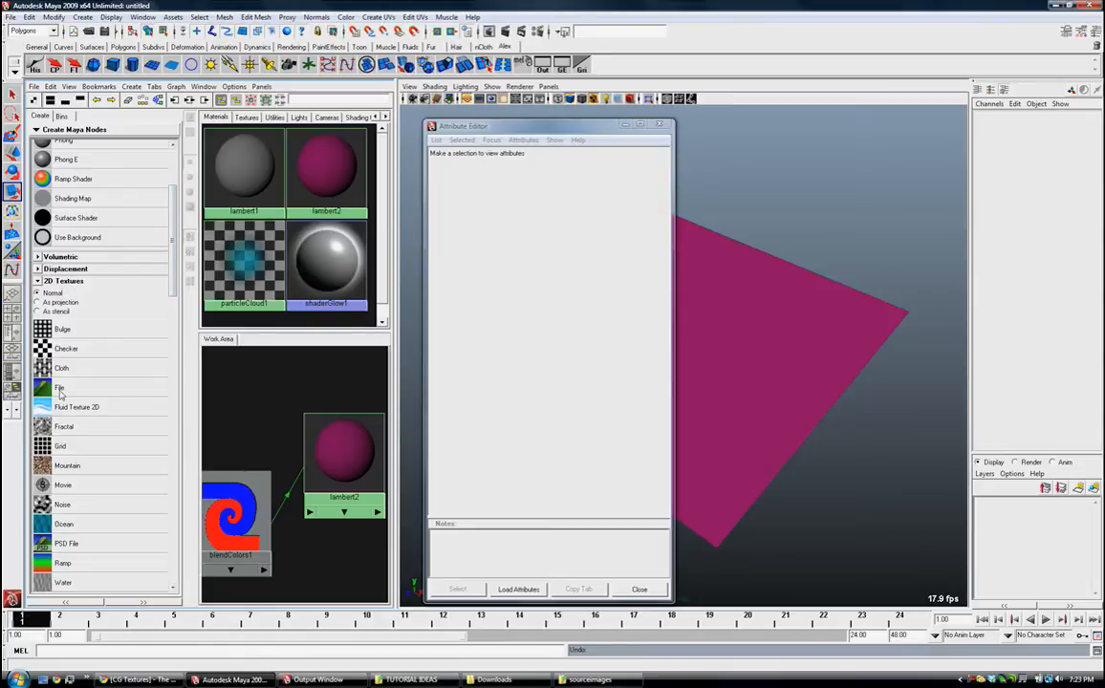
pyautogui.click(59, 387)
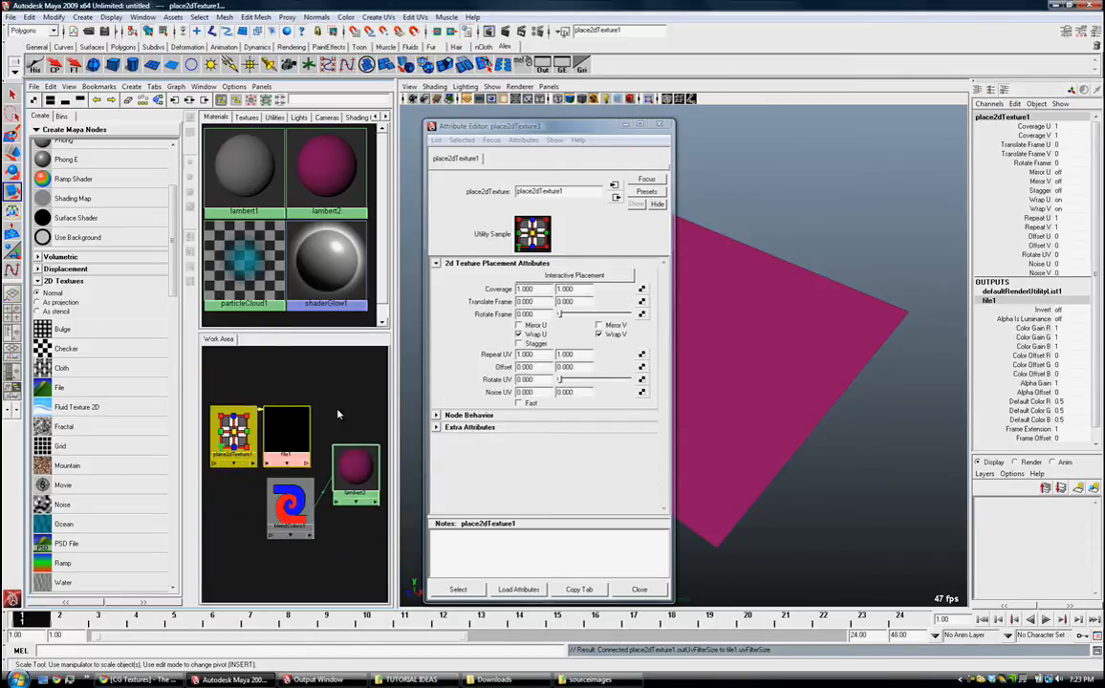
pyautogui.click(354, 473)
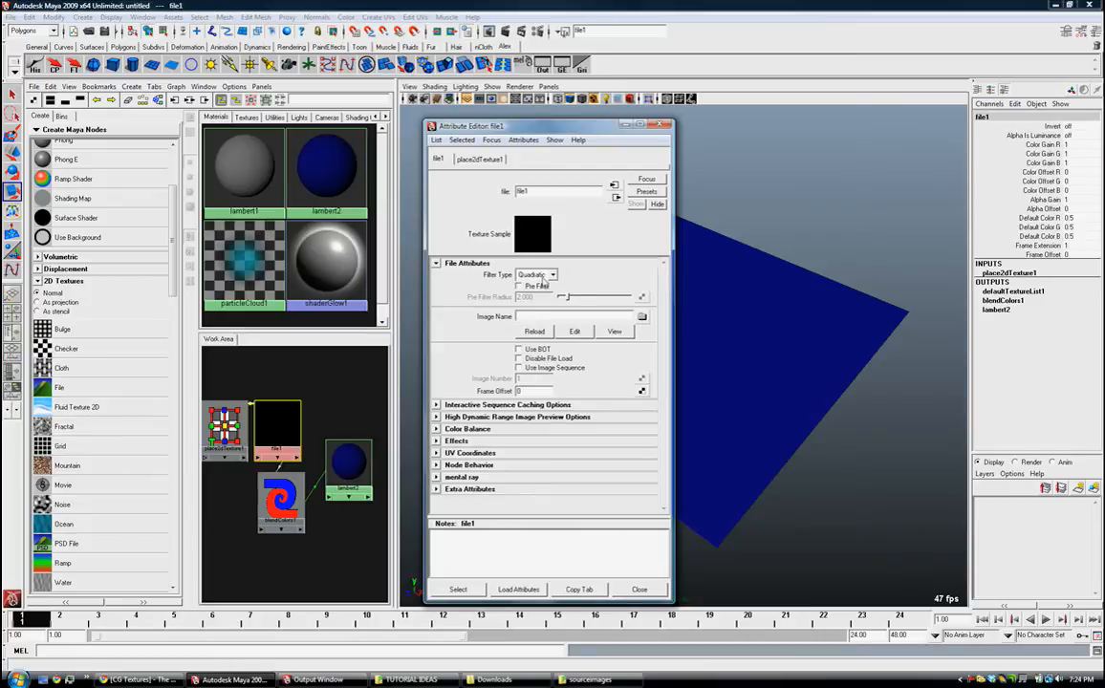
pyautogui.click(553, 274)
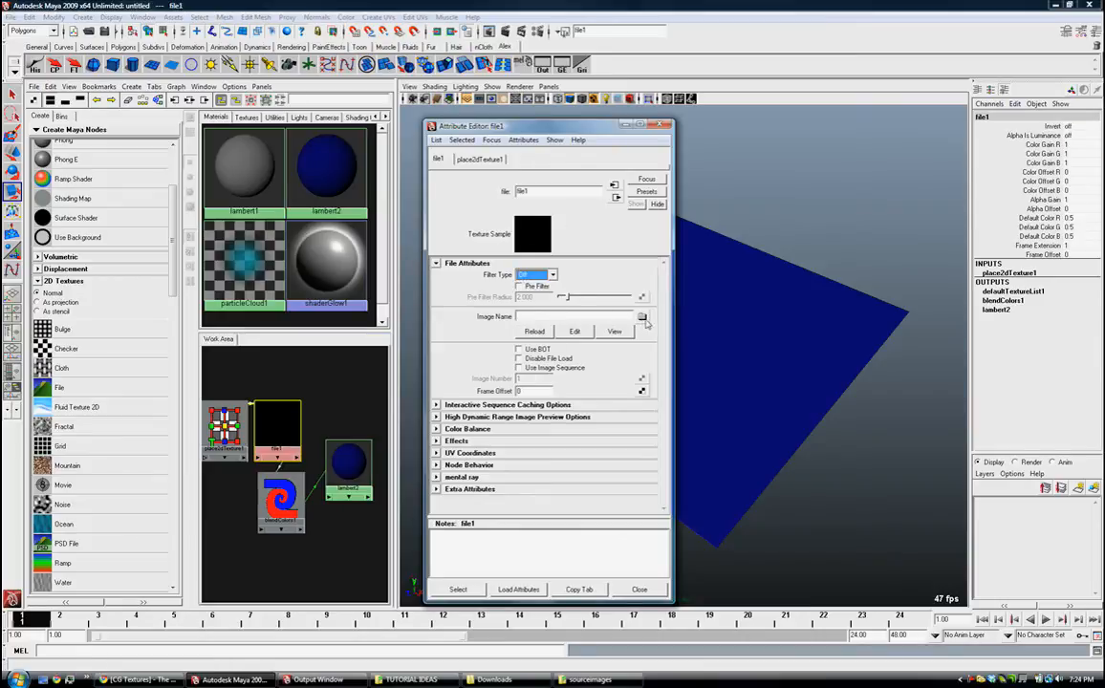
pyautogui.click(642, 316)
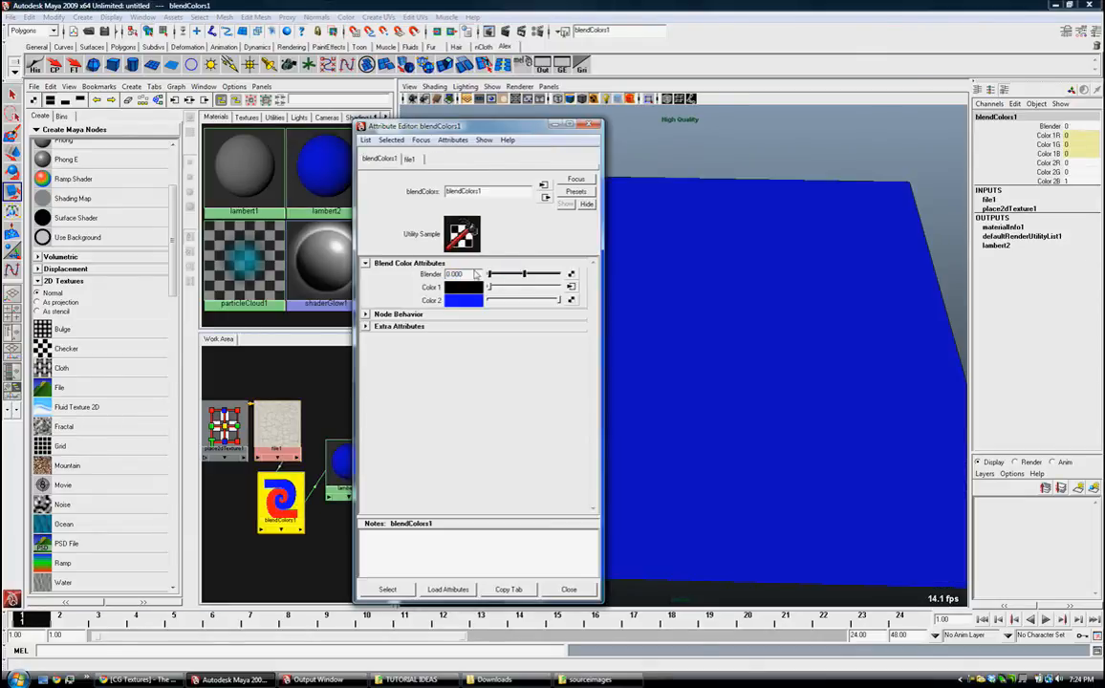
# Step: Preview the crackle texture with the Blender slider and set Color 2 to light beige
pyautogui.moveTo(490, 274); pyautogui.dragTo(560, 274)
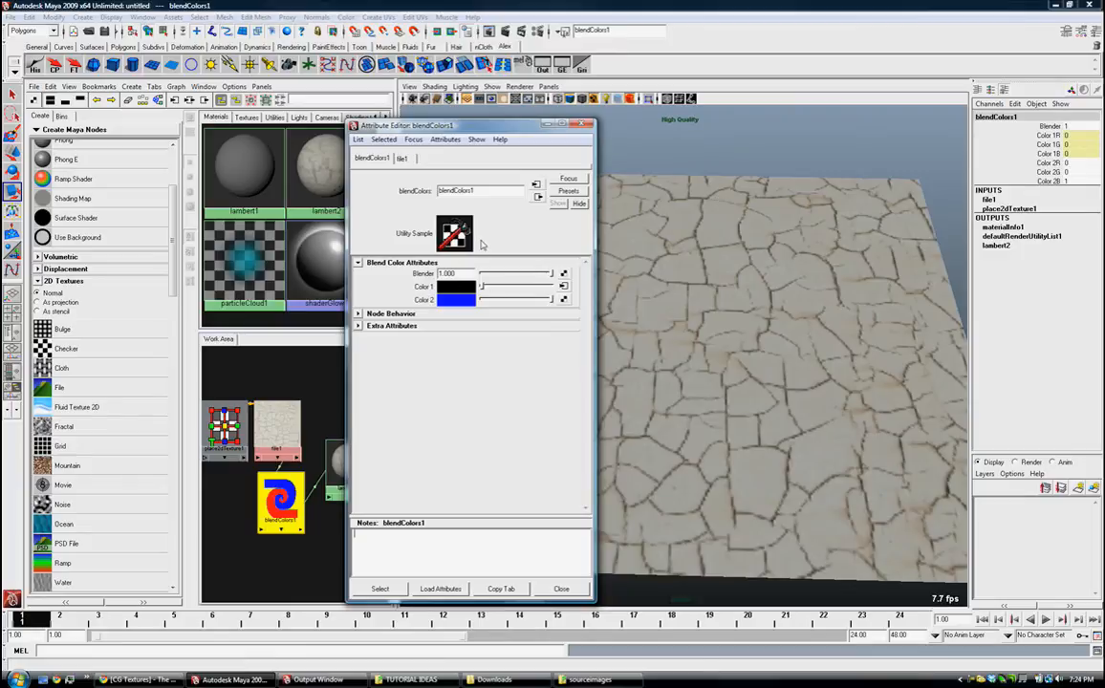
pyautogui.moveTo(535, 280)
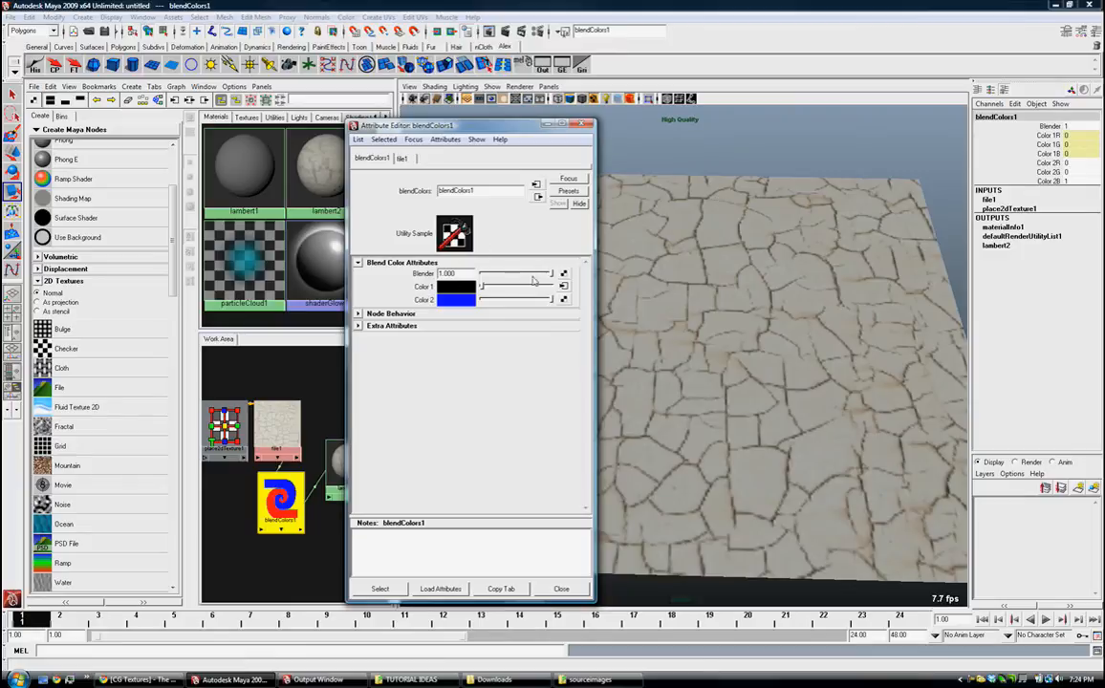
pyautogui.click(457, 299)
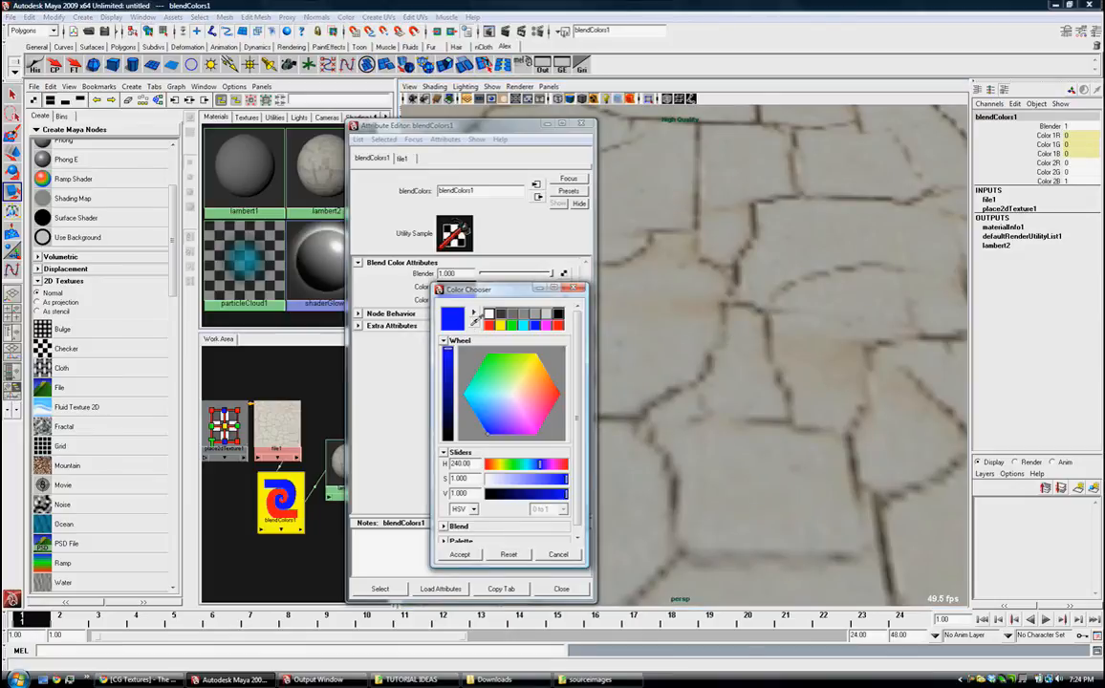
pyautogui.click(515, 390)
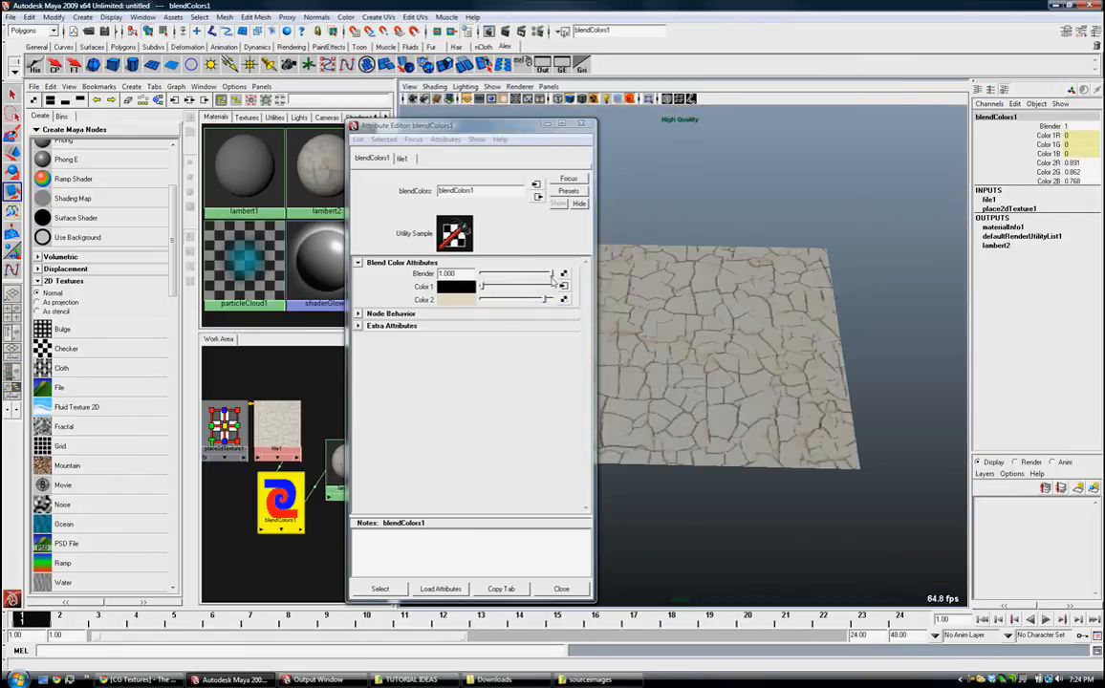
pyautogui.moveTo(545, 273); pyautogui.dragTo(481, 274)
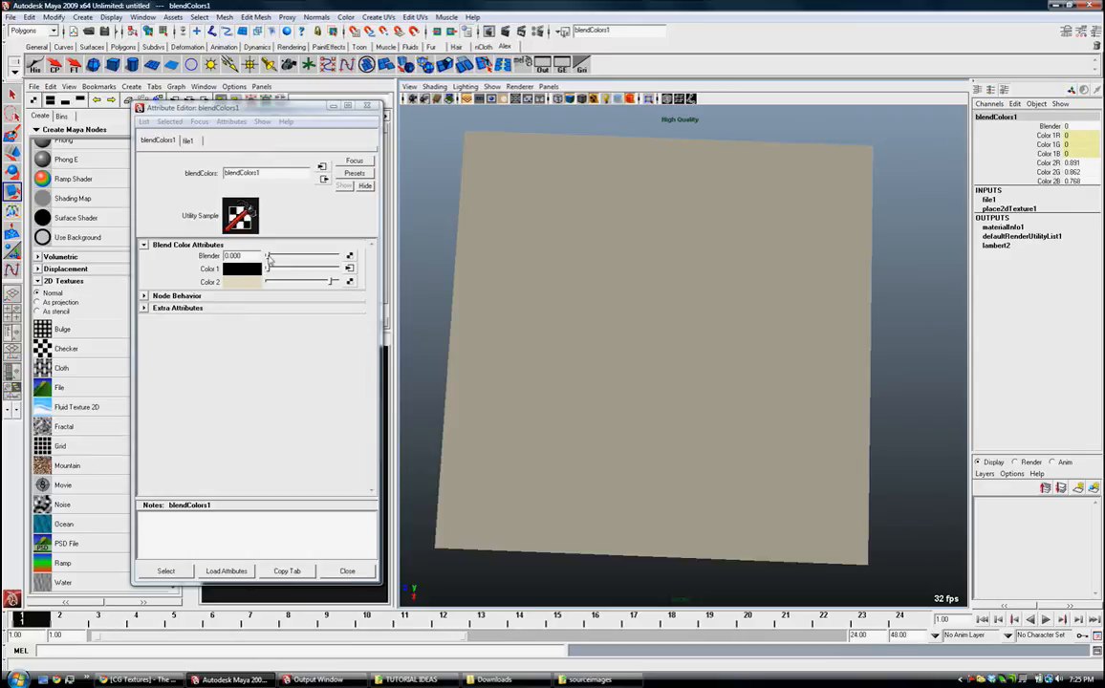
# Step: Key blendColors1's Blender attribute at 0 so the plane shows flat beige
pyautogui.rightClick(233, 255)
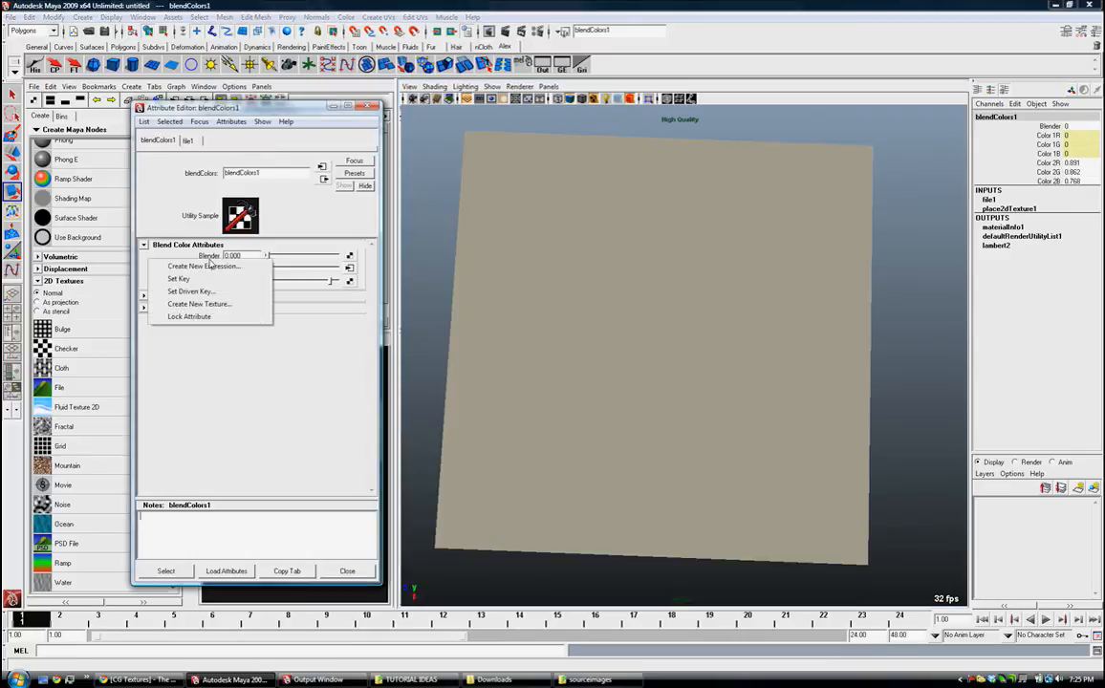
pyautogui.moveTo(188, 278)
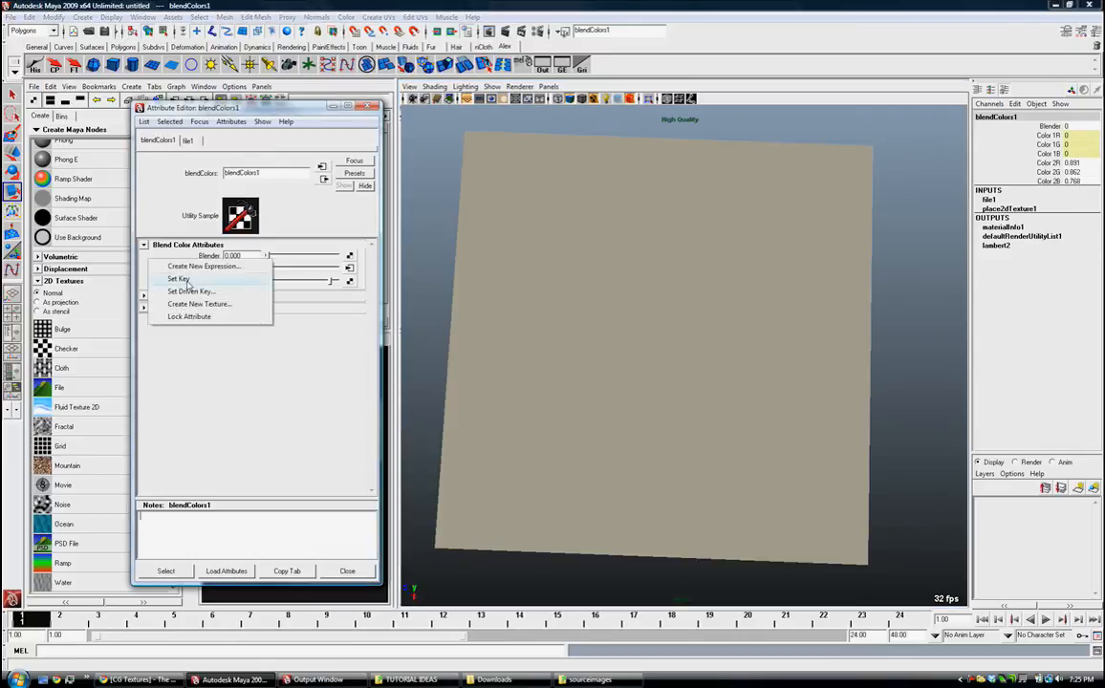
pyautogui.click(178, 279)
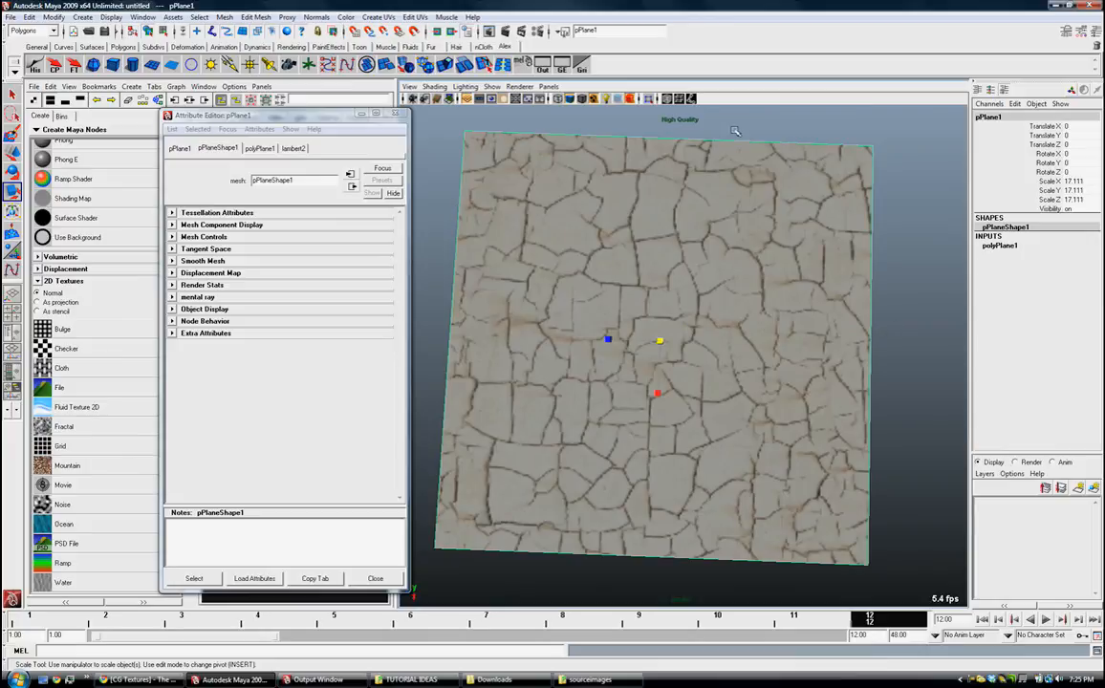
pyautogui.moveTo(743, 154)
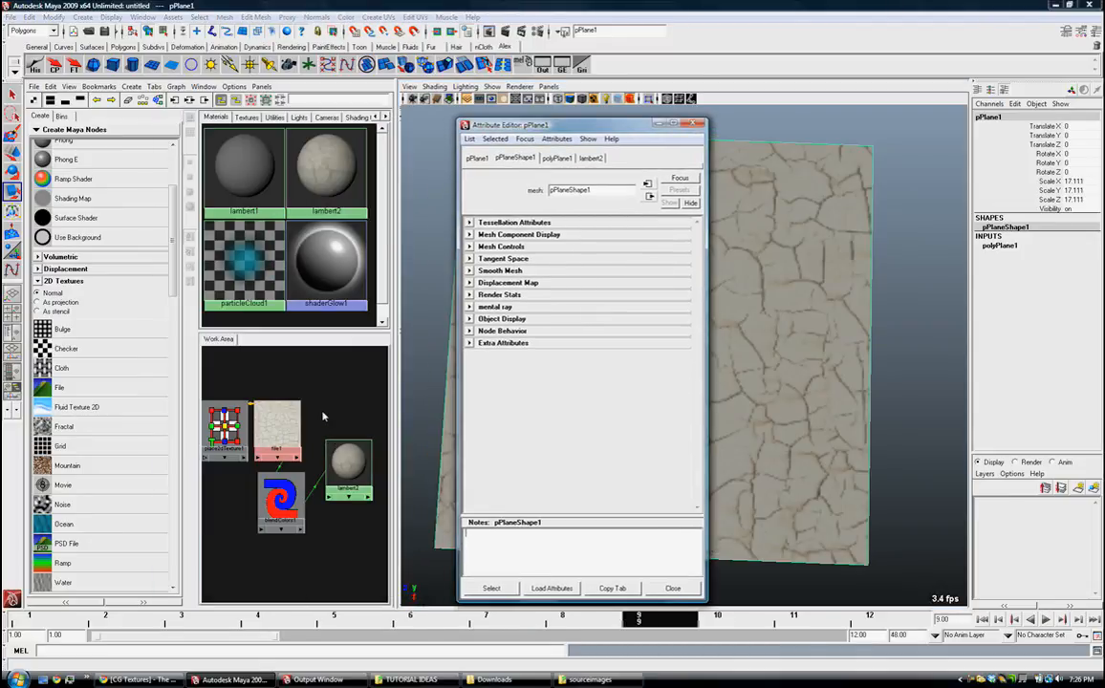
pyautogui.moveTo(328, 391)
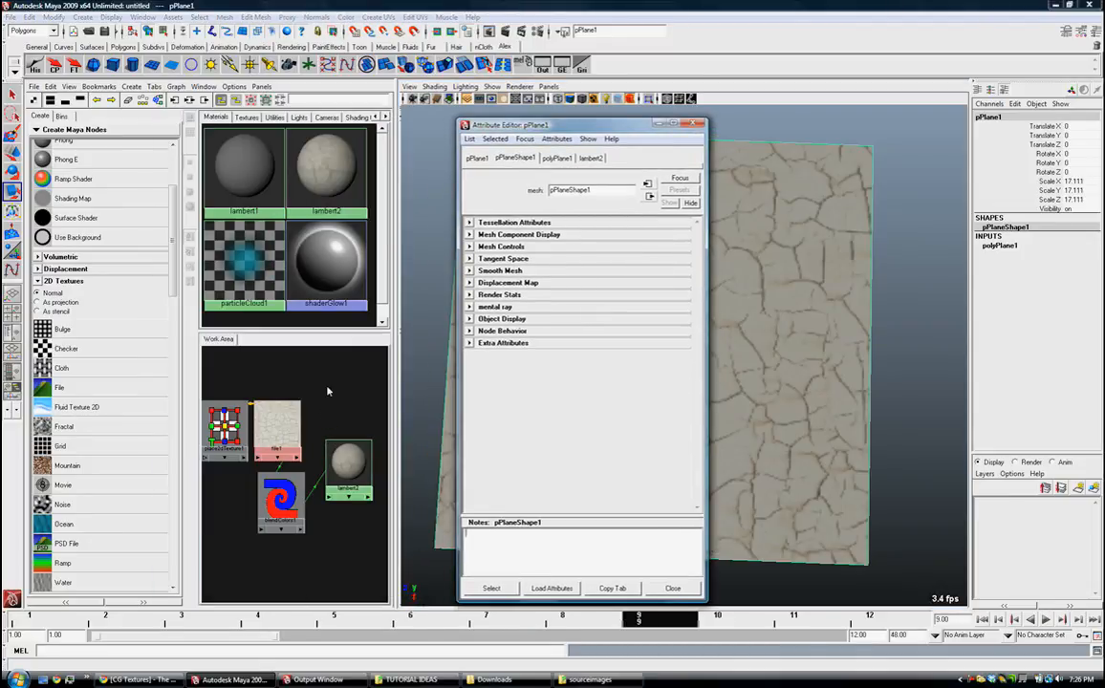